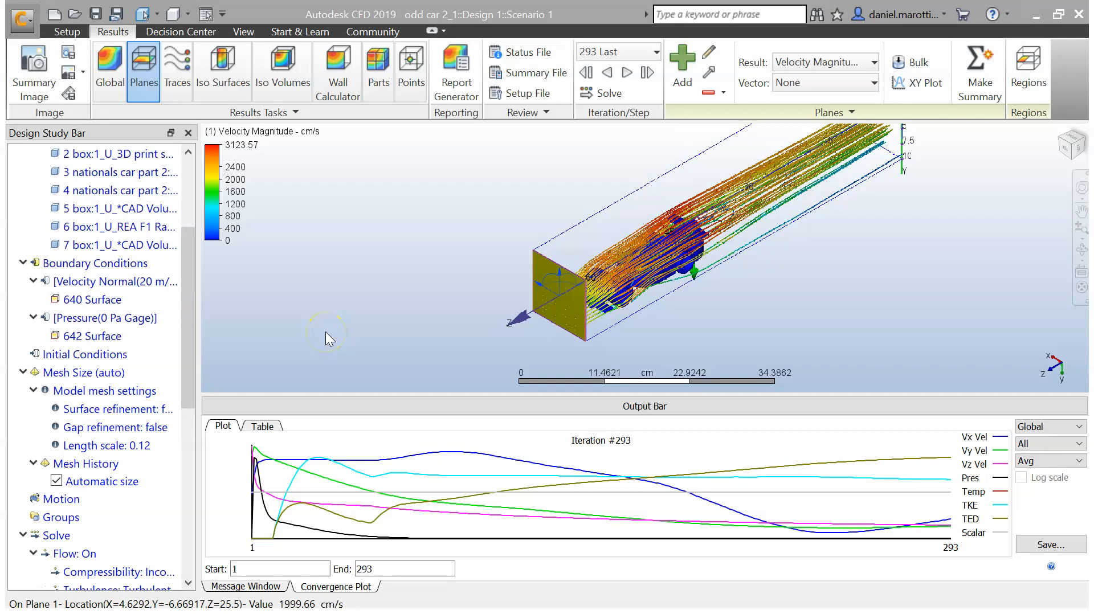
pyautogui.moveTo(721, 223)
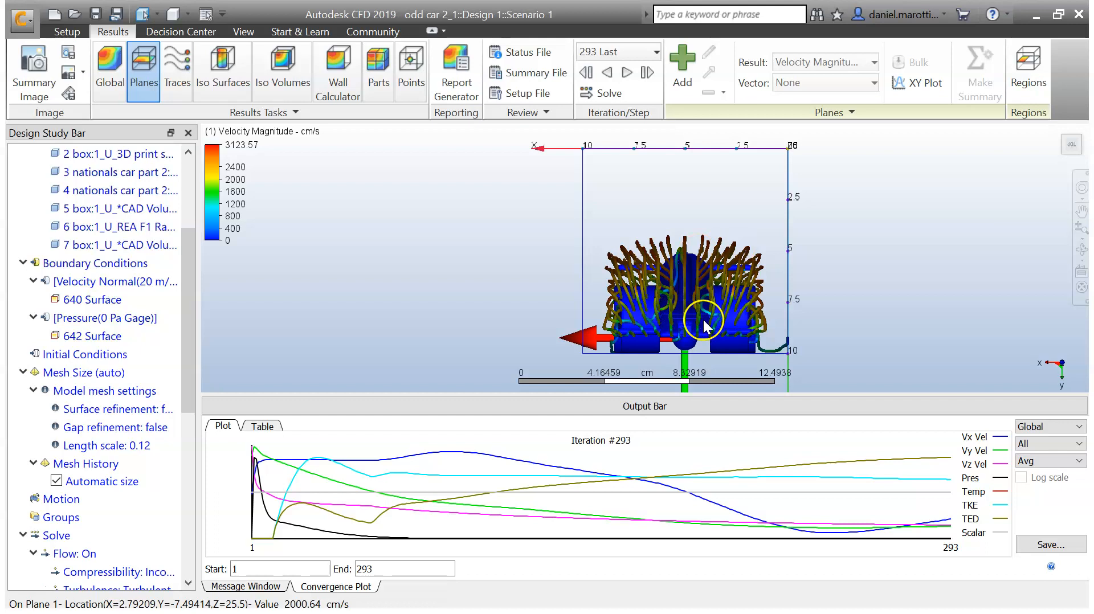
pyautogui.moveTo(177, 66)
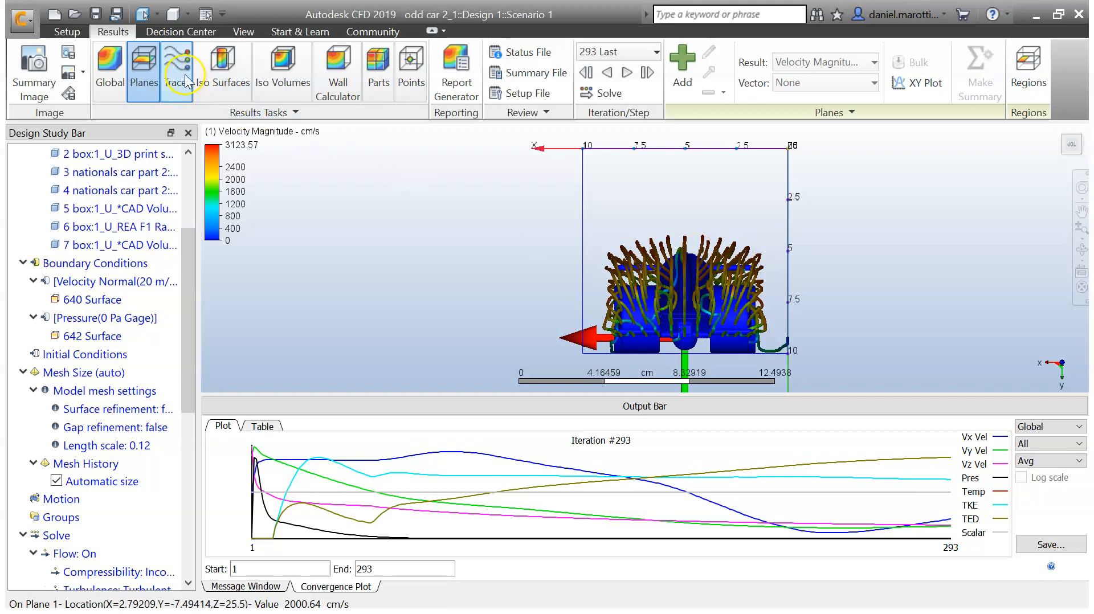
# - Activate the Traces results task and select the trace set around the car
pyautogui.click(177, 66)
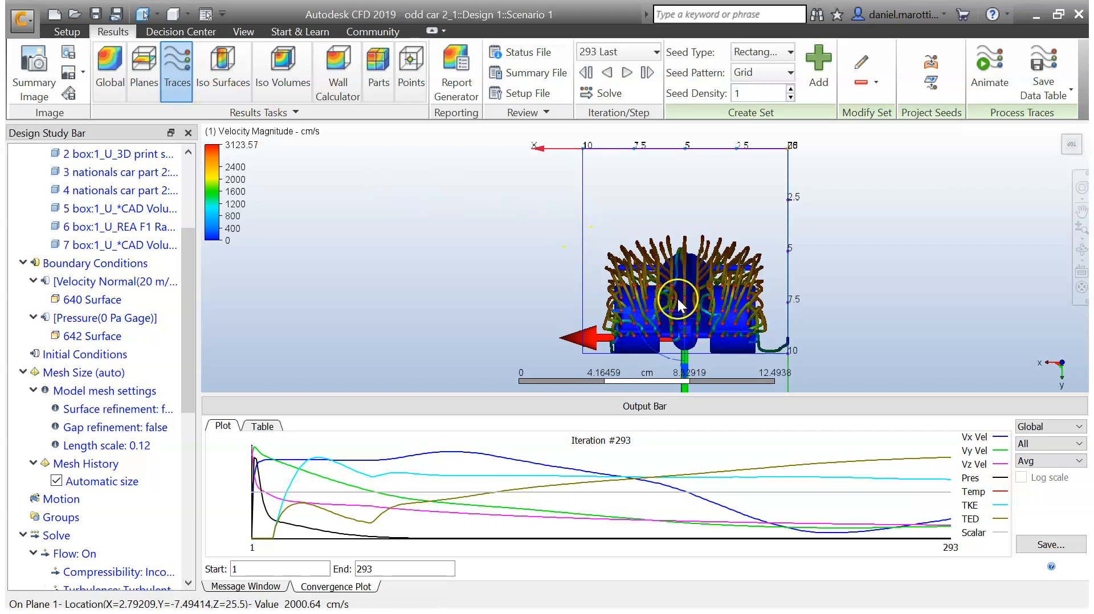
pyautogui.click(683, 317)
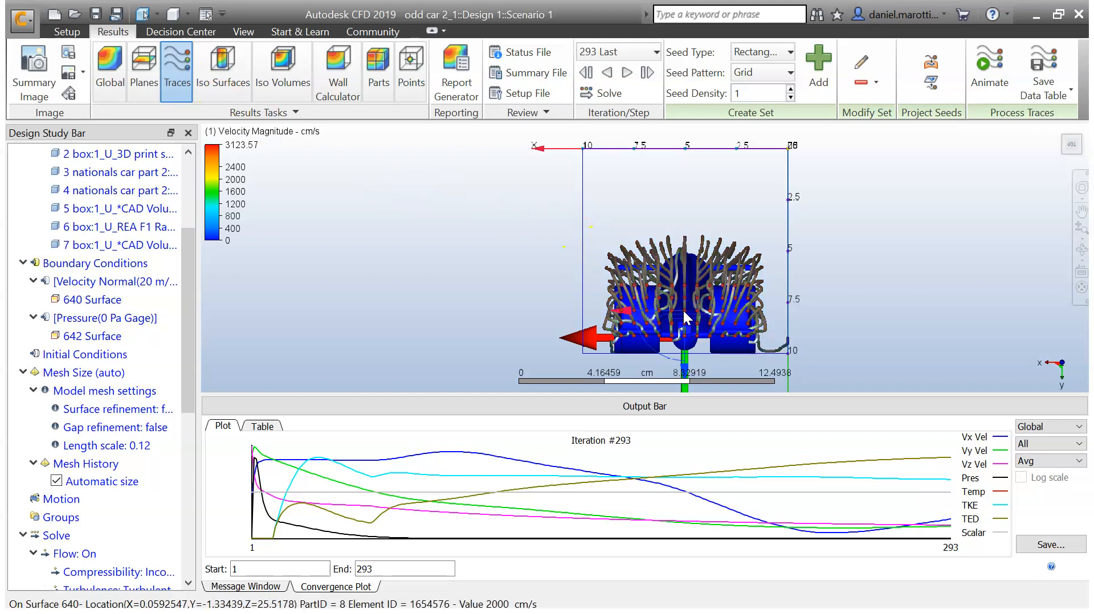
pyautogui.moveTo(628, 317)
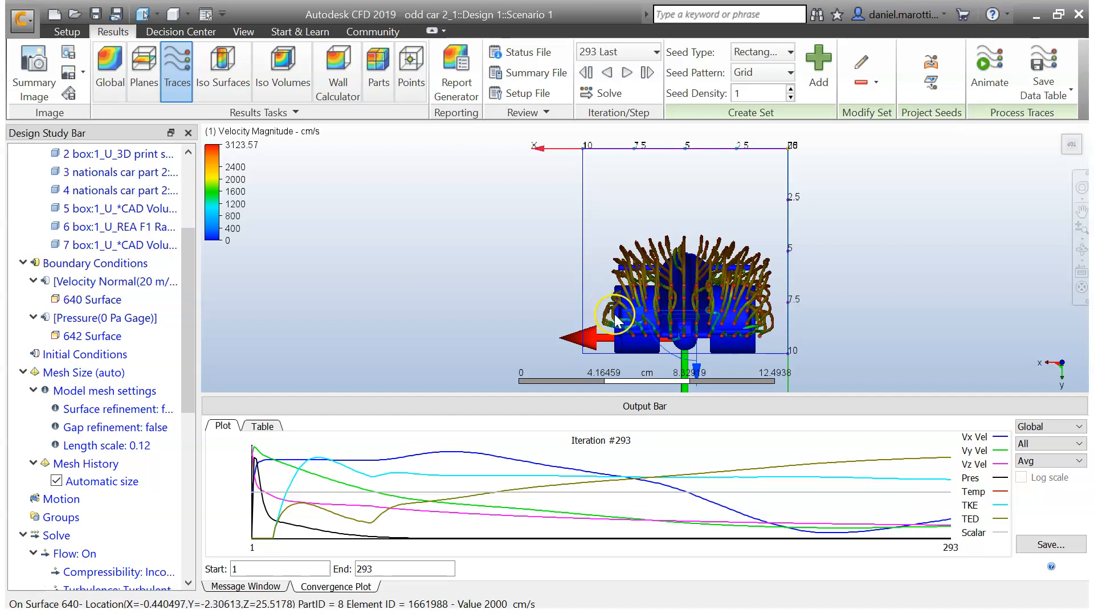
pyautogui.moveTo(747, 332)
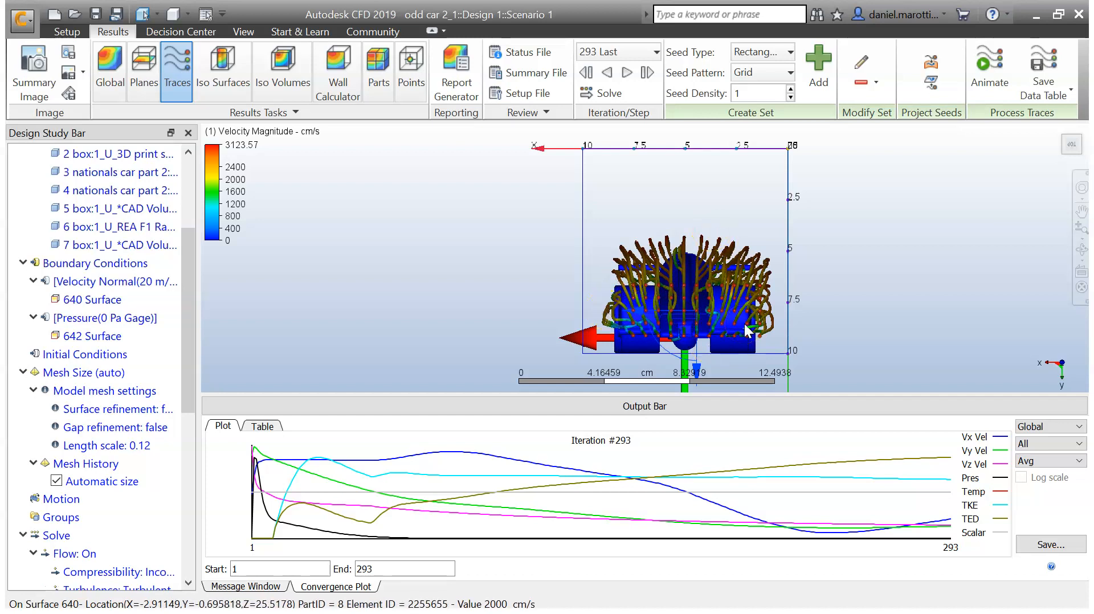
pyautogui.moveTo(712, 75)
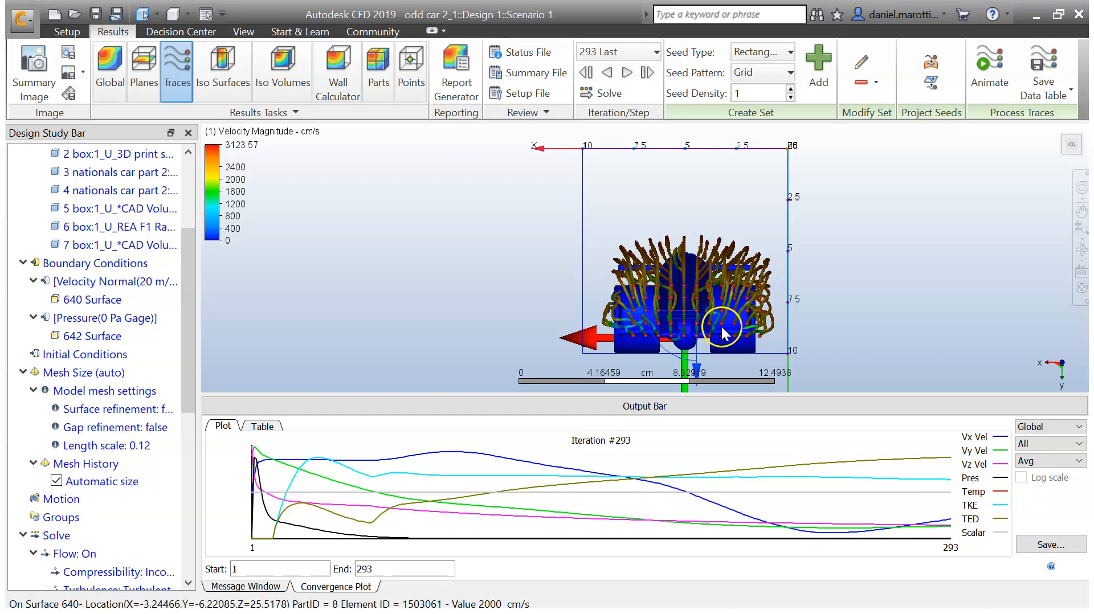
pyautogui.moveTo(632, 309)
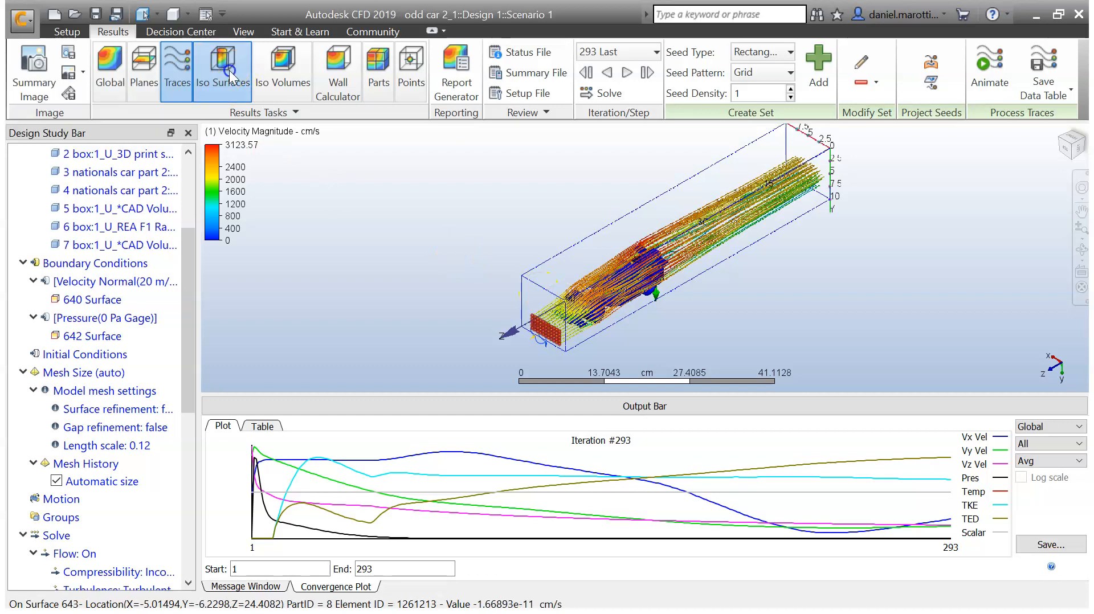
# - Add a velocity-magnitude iso surface and reorient the view with the ViewCube
pyautogui.click(288, 71)
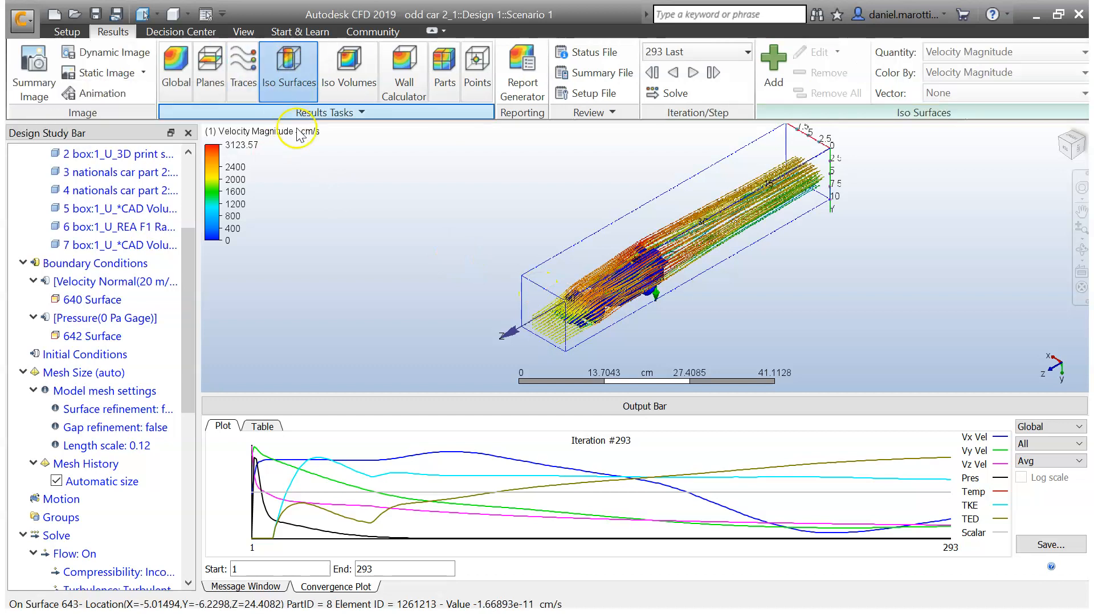
pyautogui.moveTo(773, 66)
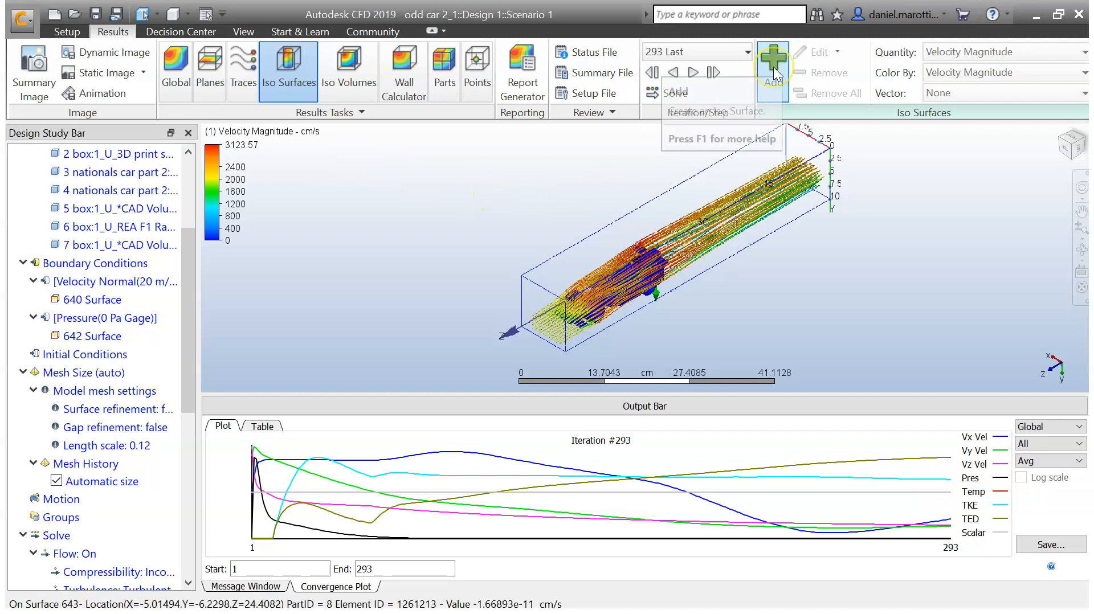
pyautogui.click(773, 62)
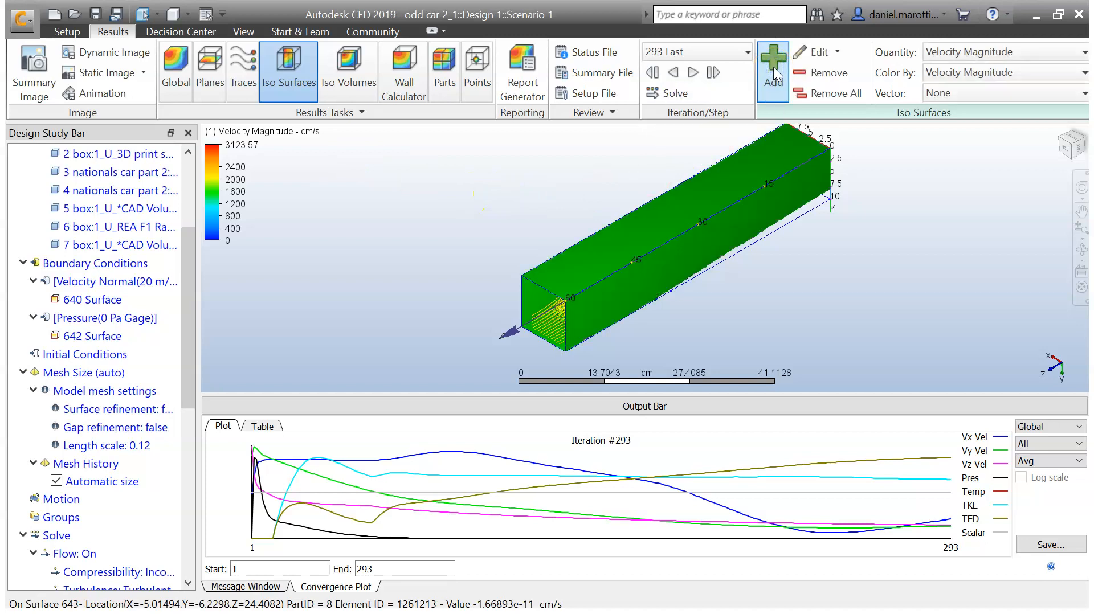
pyautogui.moveTo(1071, 144)
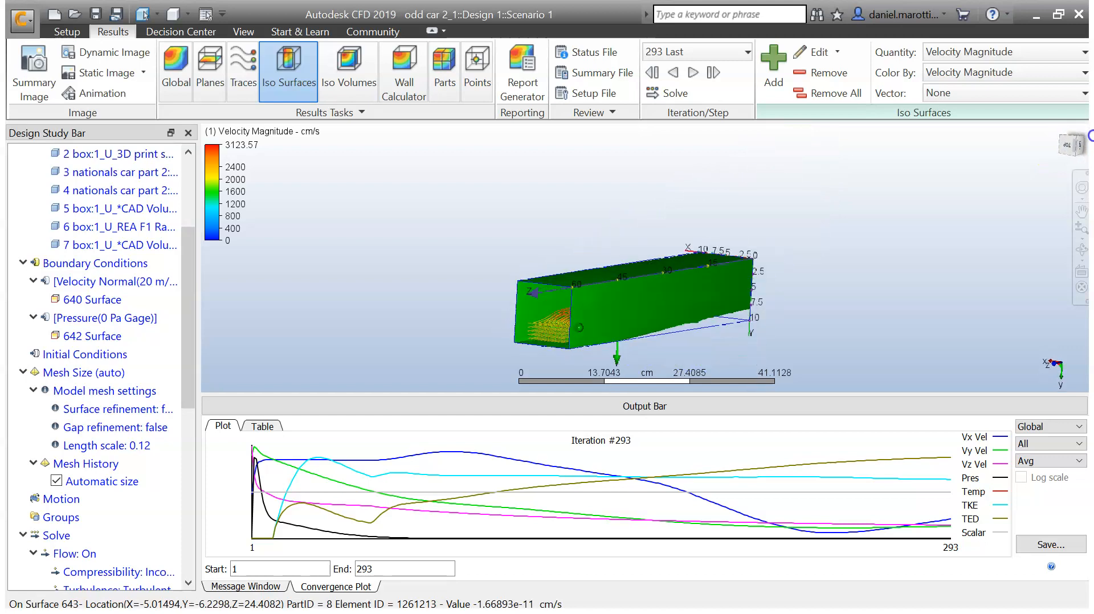
pyautogui.click(1073, 145)
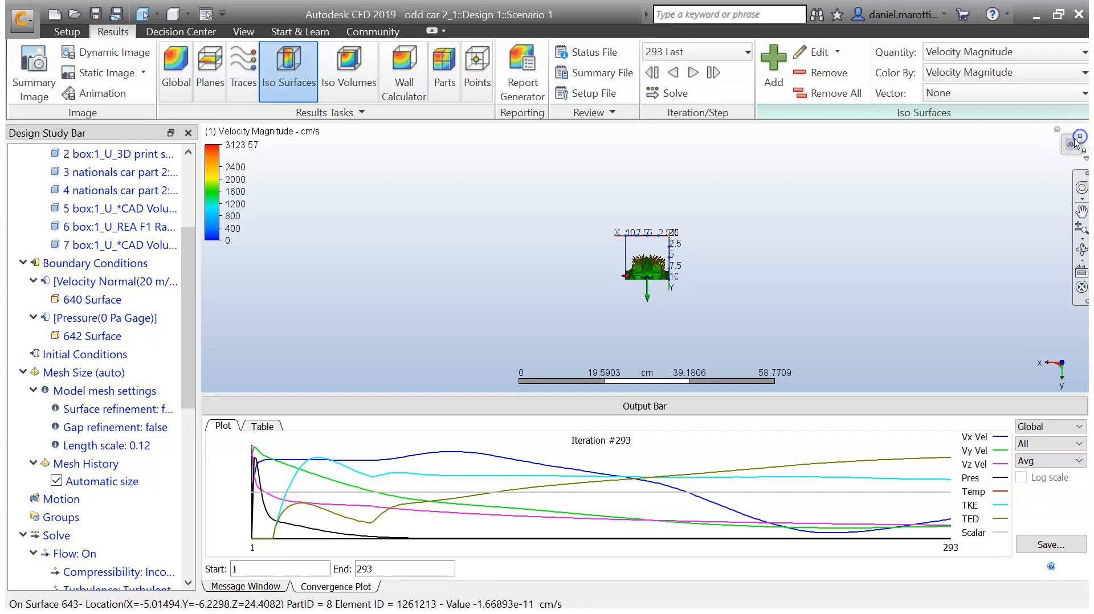
pyautogui.click(1069, 146)
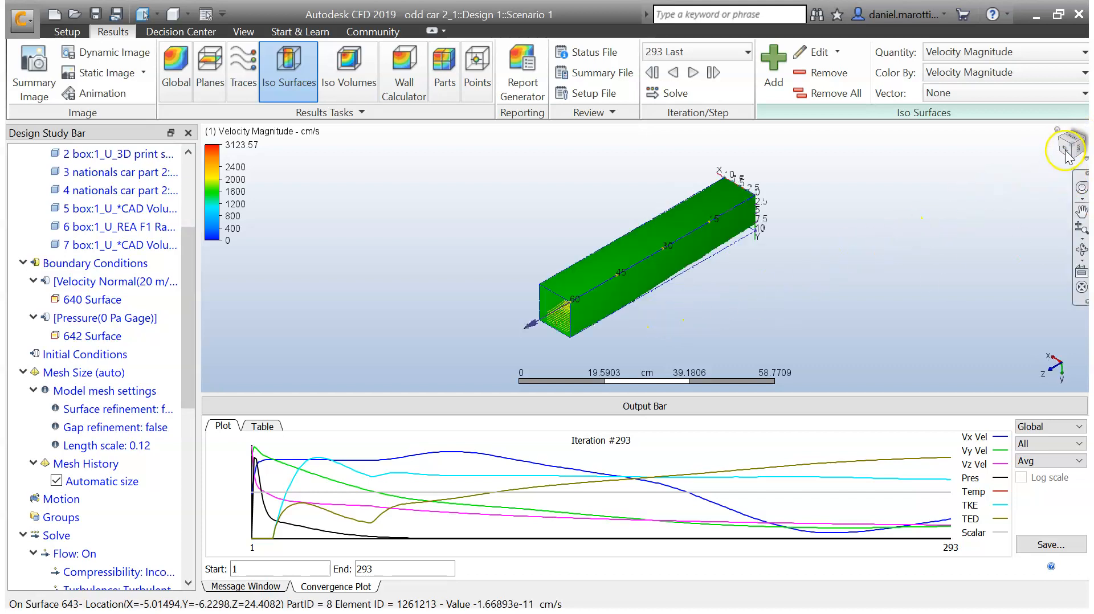
pyautogui.click(1066, 147)
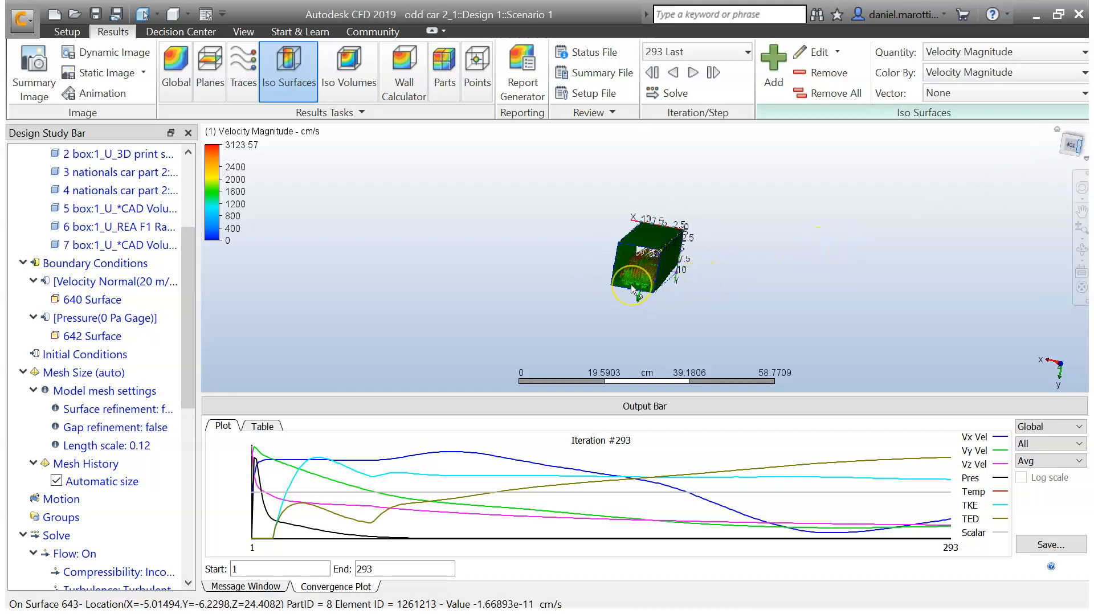
# - Zoom in on the car and bring up options for the flow traces
pyautogui.scroll(-3)
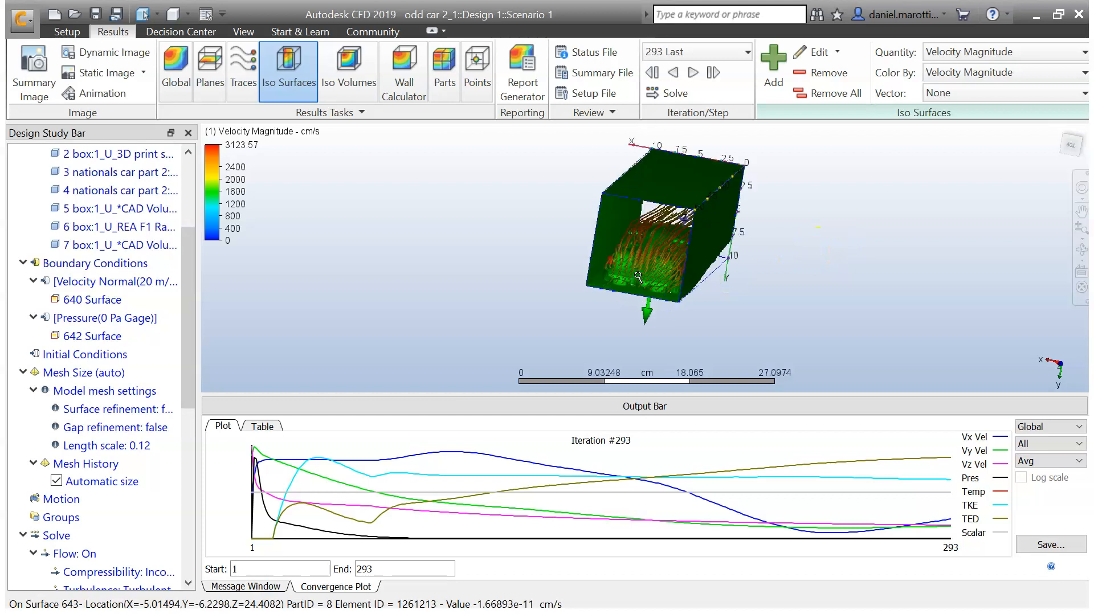
pyautogui.scroll(3)
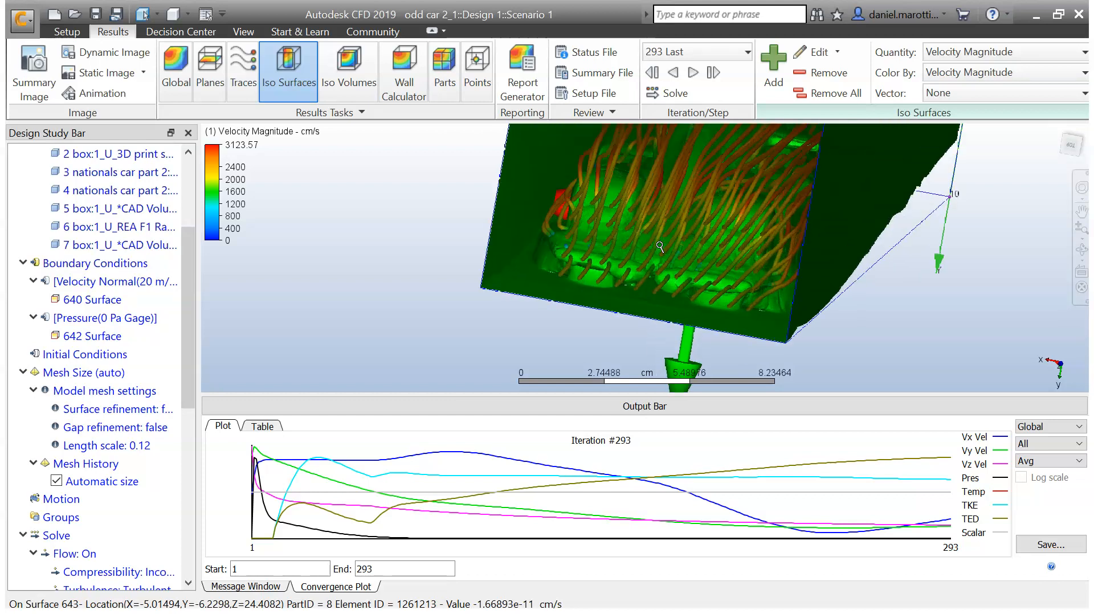
pyautogui.moveTo(684, 293)
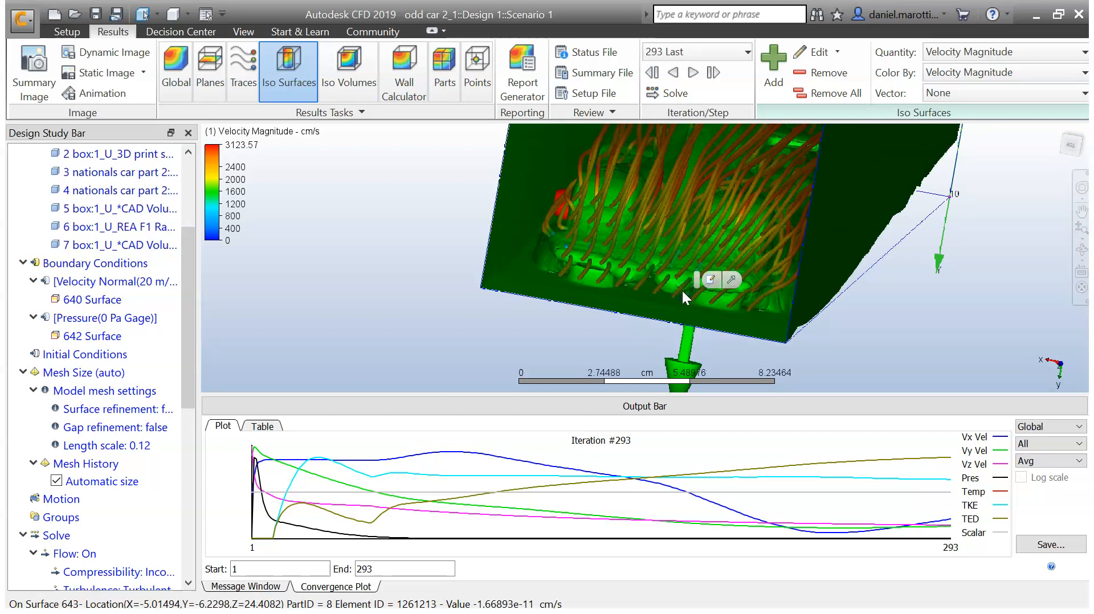
pyautogui.moveTo(1059, 192)
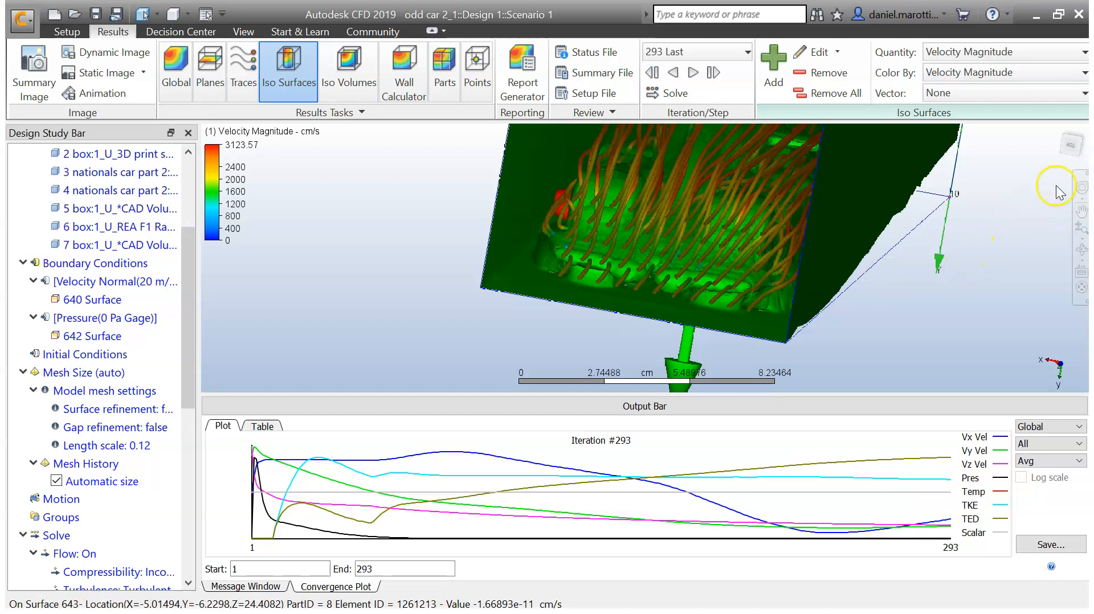
pyautogui.moveTo(718, 273)
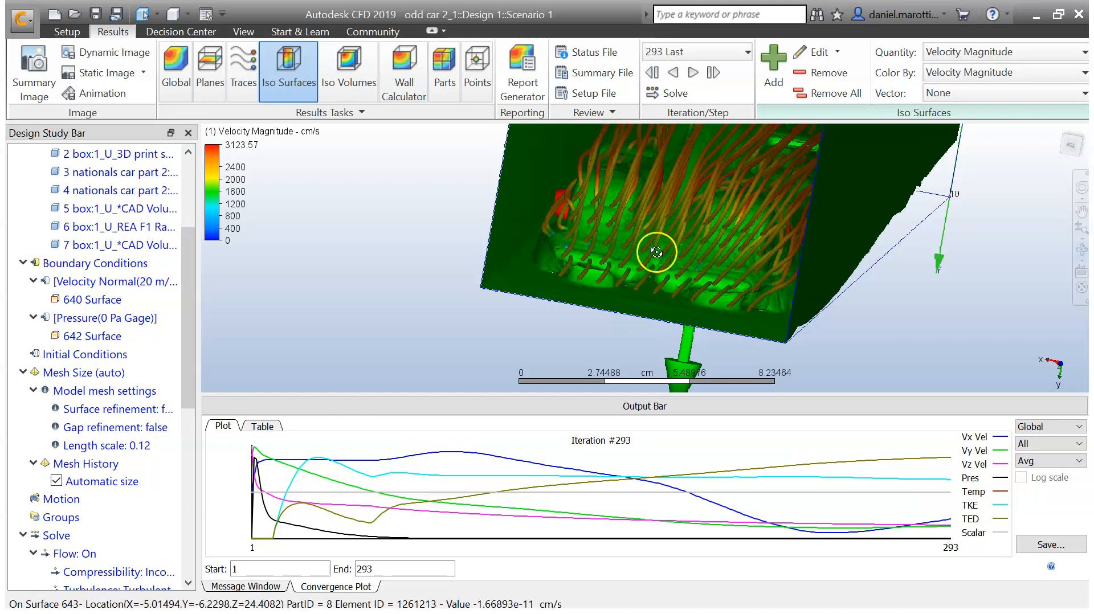
pyautogui.rightClick(656, 251)
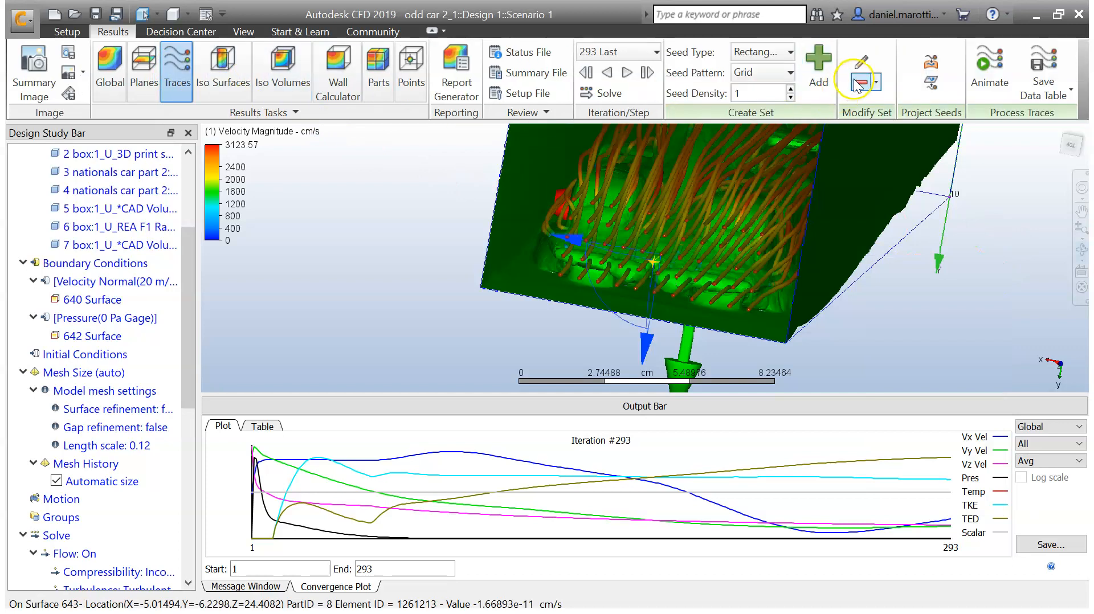
# - Remove the trace set using Remove in the Modify Set group
pyautogui.click(863, 61)
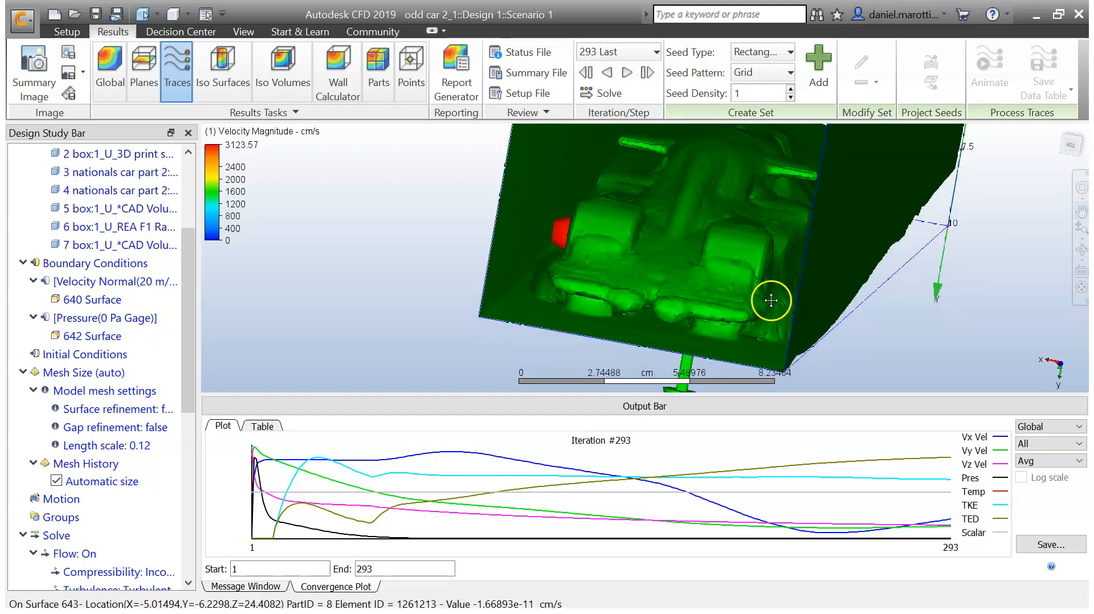
pyautogui.moveTo(721, 308)
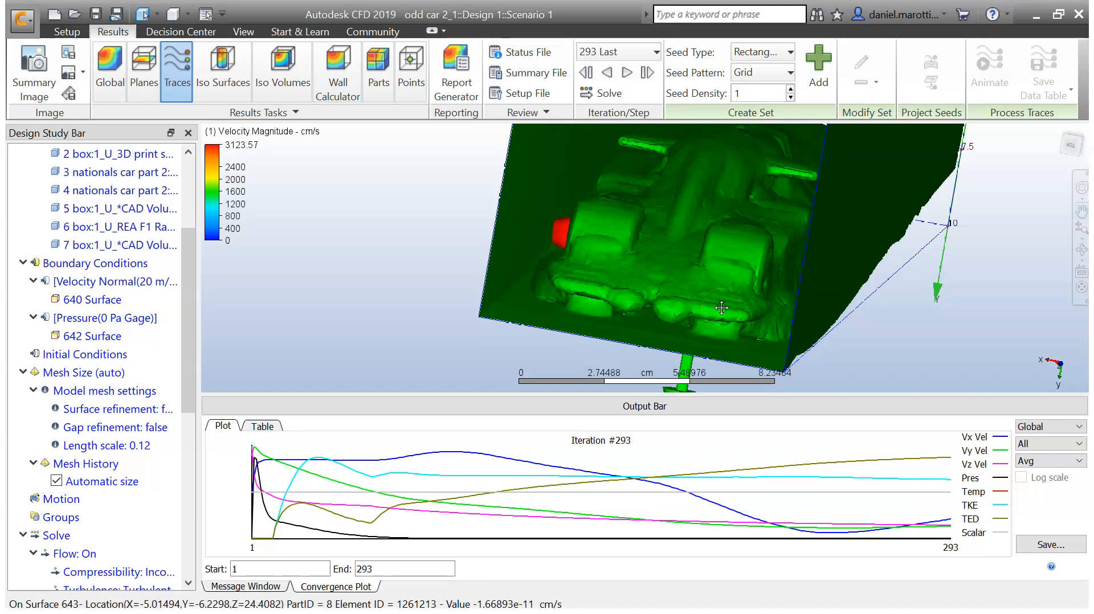